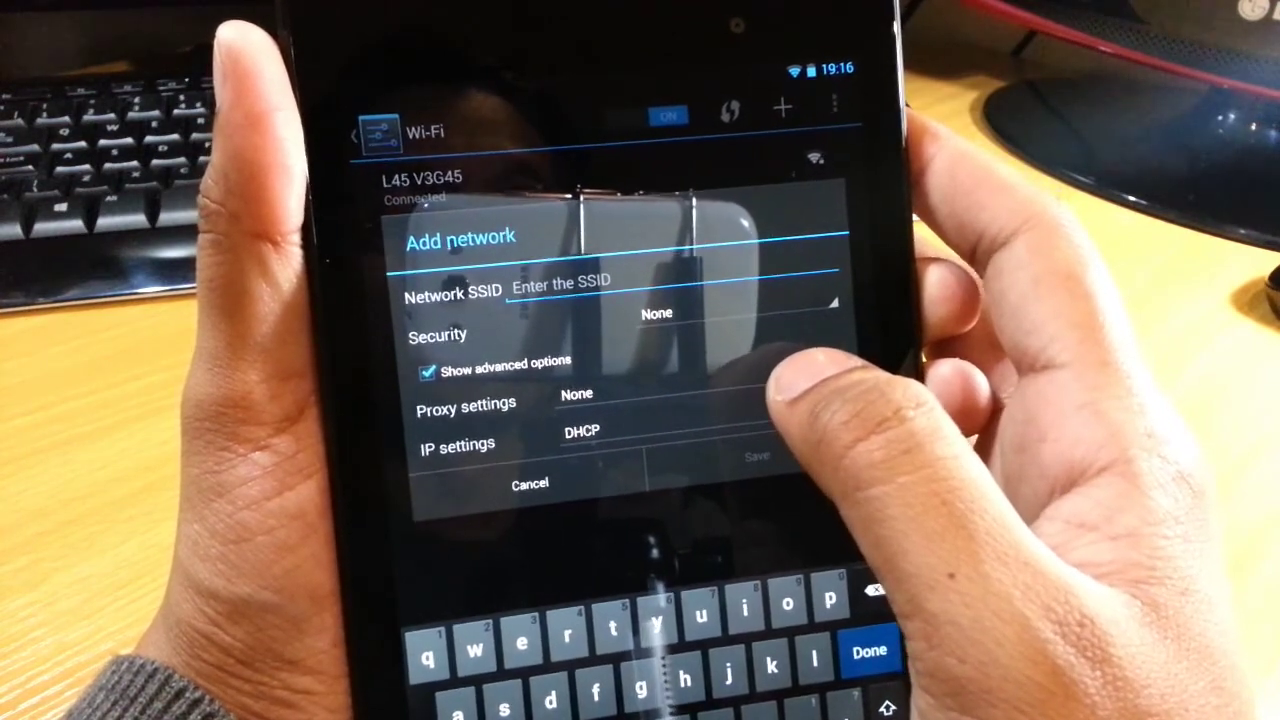
Toggle Show advanced options off and back on in the Add network form.
left_click(576, 392)
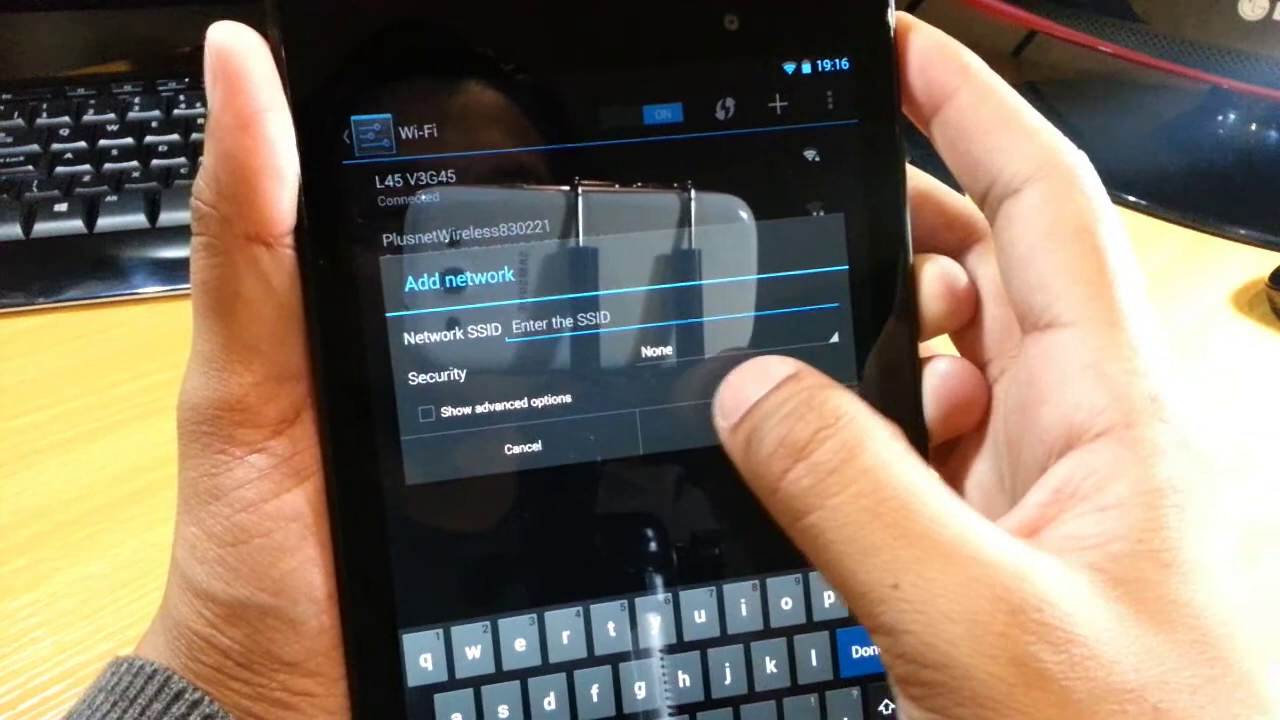
left_click(430, 400)
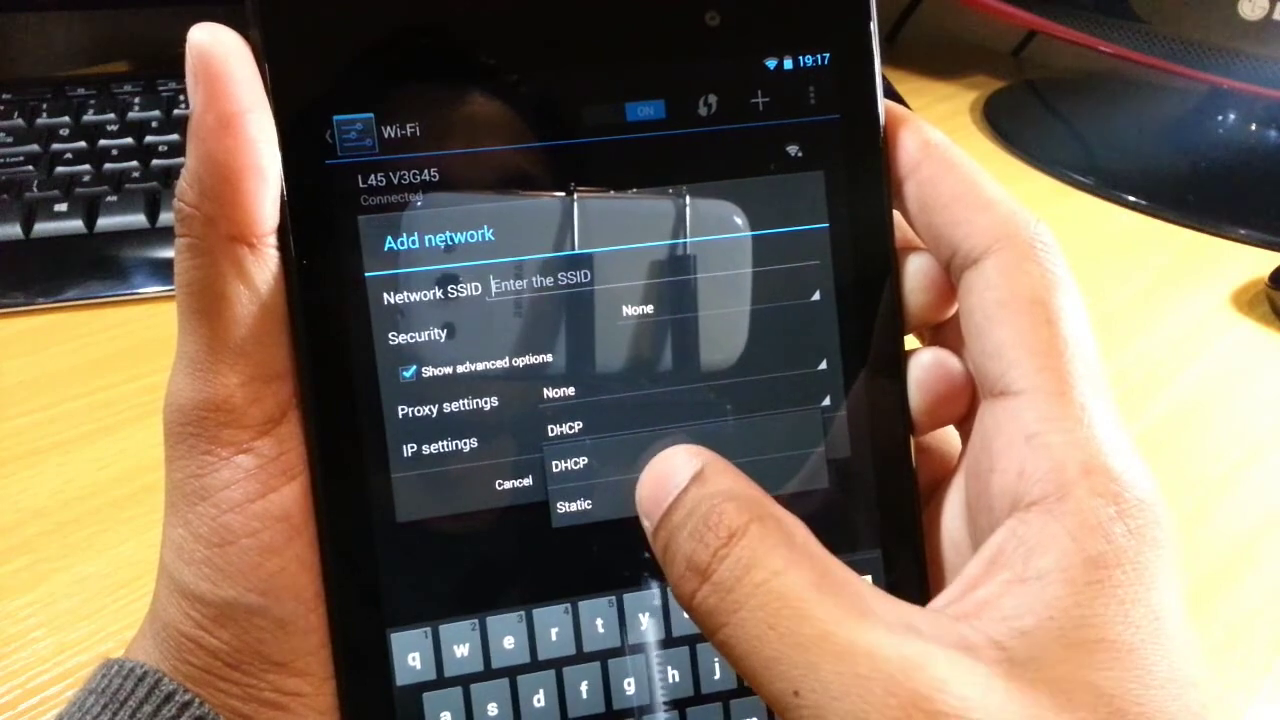
Keep DHCP as the IP setting for the new network.
left_click(574, 504)
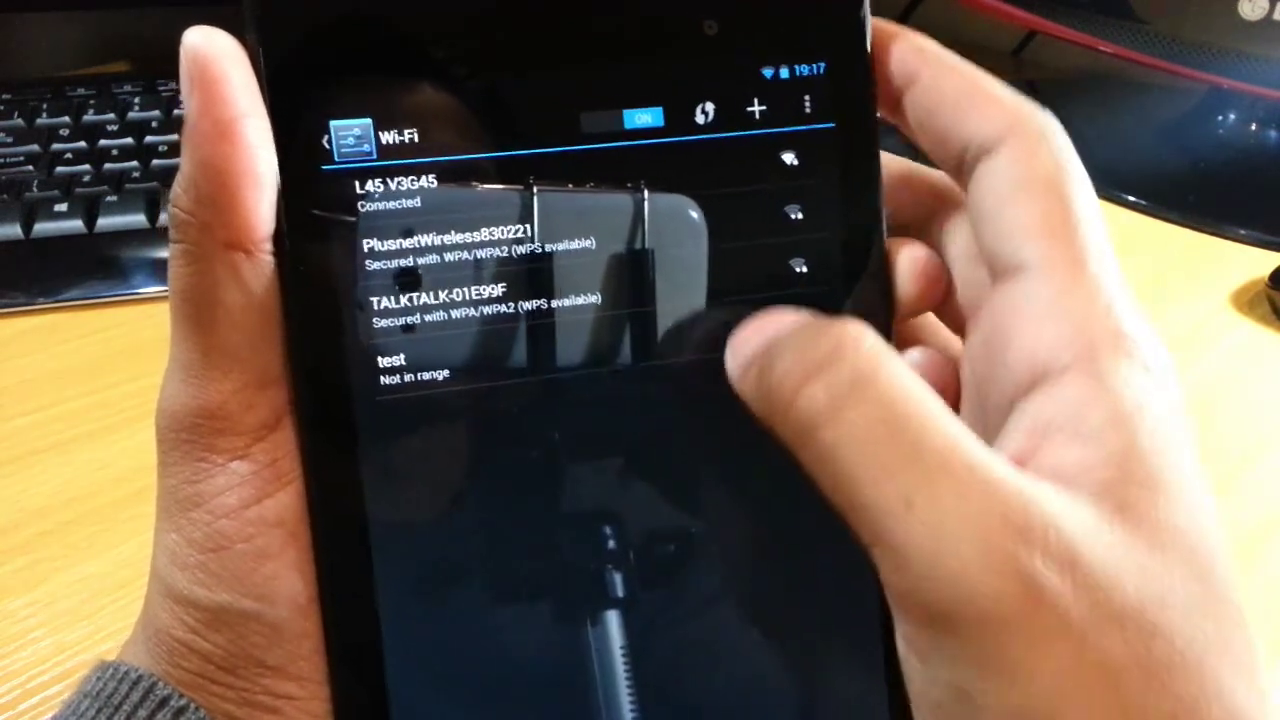
Forget the saved 'test' network and head to the Advanced Wi-Fi settings page.
left_click(396, 368)
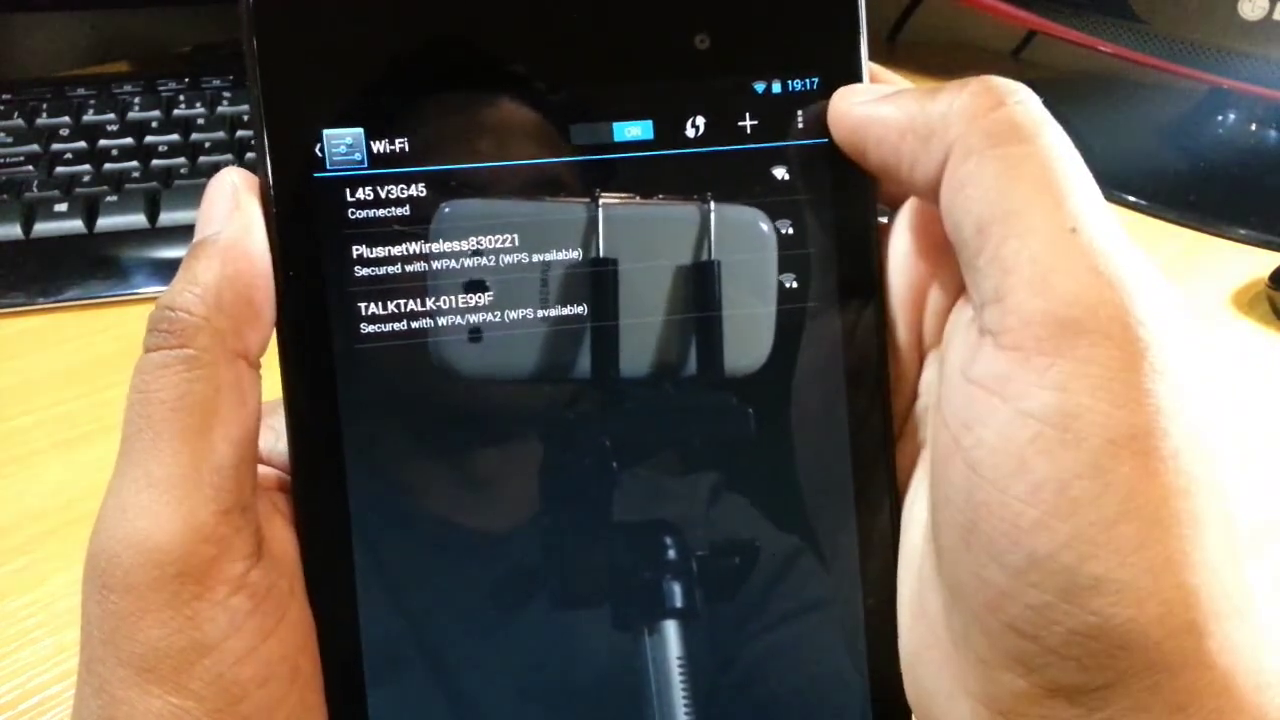
left_click(796, 120)
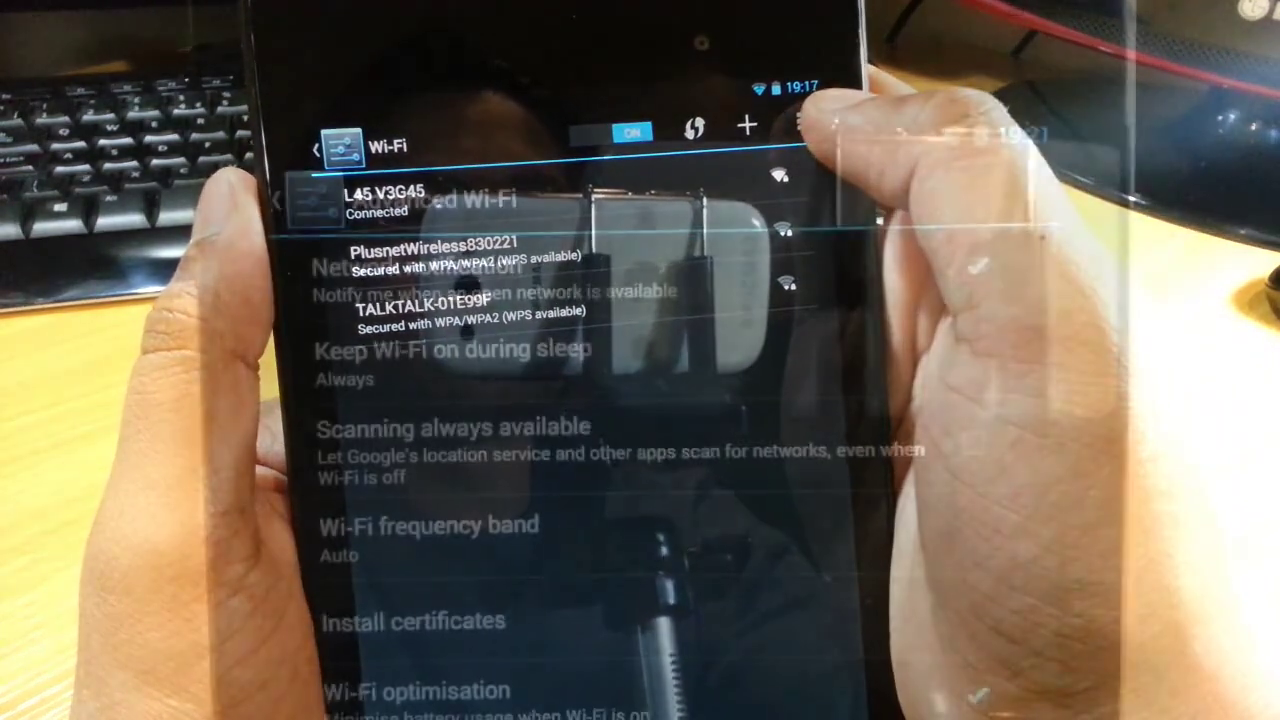